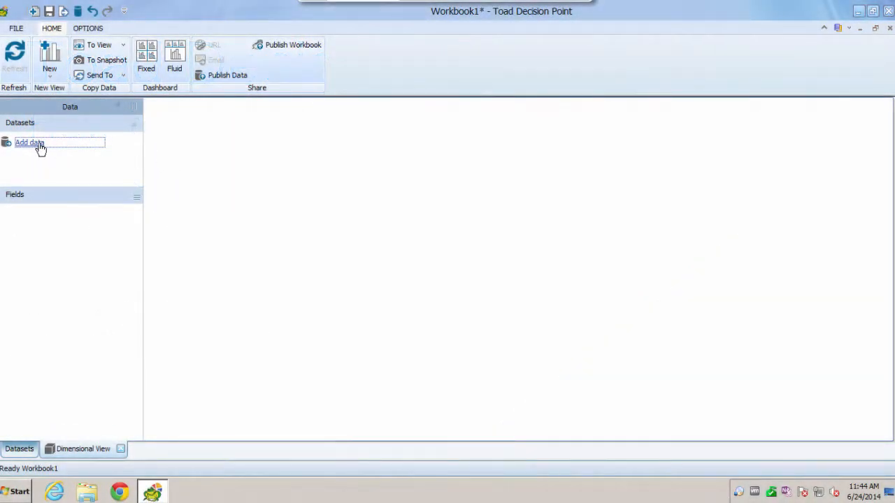
# Start adding a dataset and choose More Data Sources to reach the source type list
pyautogui.click(30, 143)
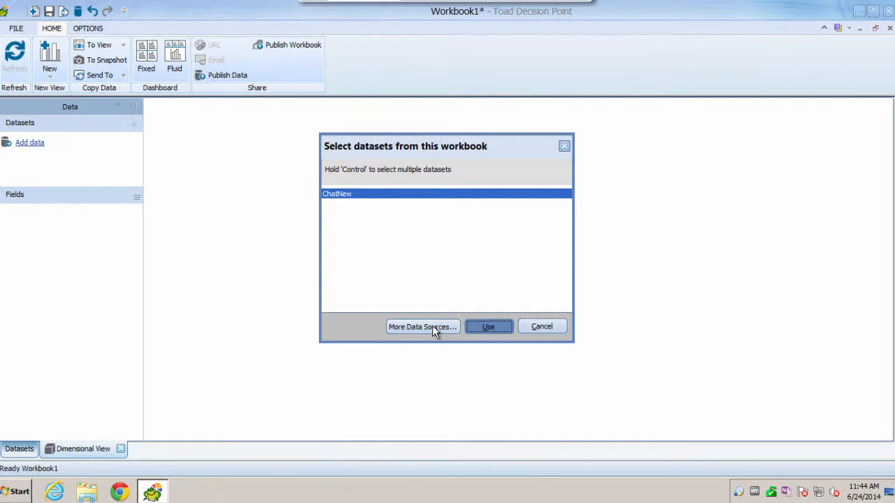
pyautogui.click(423, 328)
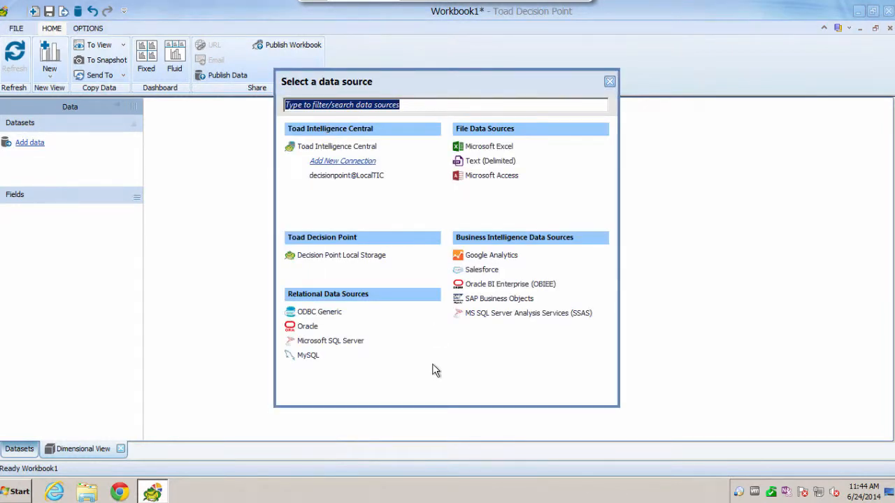
pyautogui.moveTo(515, 327)
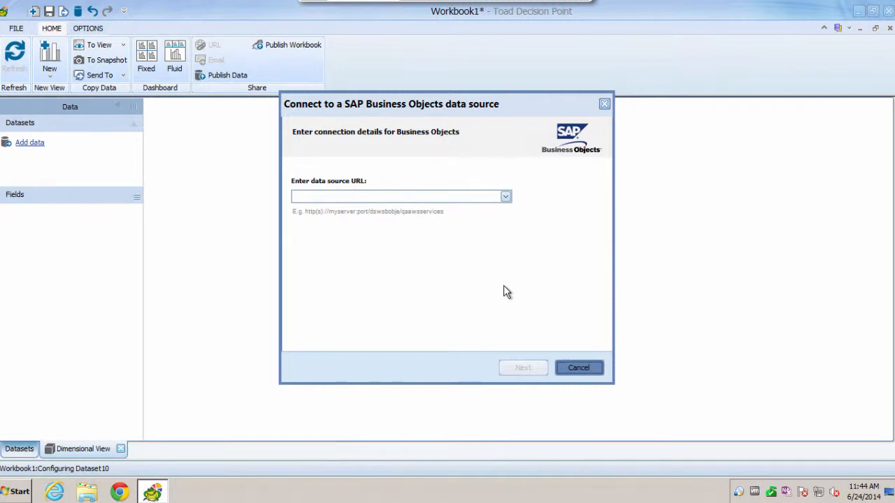
# Enter the Business Objects web services URL and continue to the query list
pyautogui.click(505, 195)
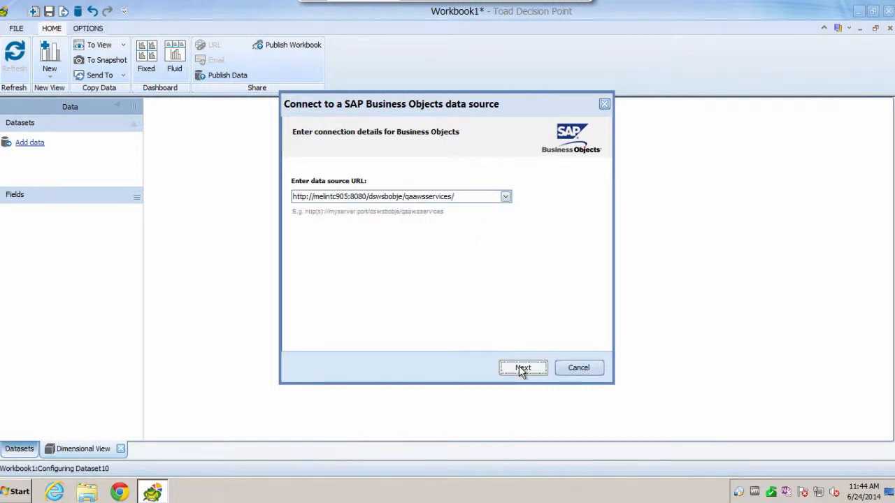
pyautogui.click(523, 367)
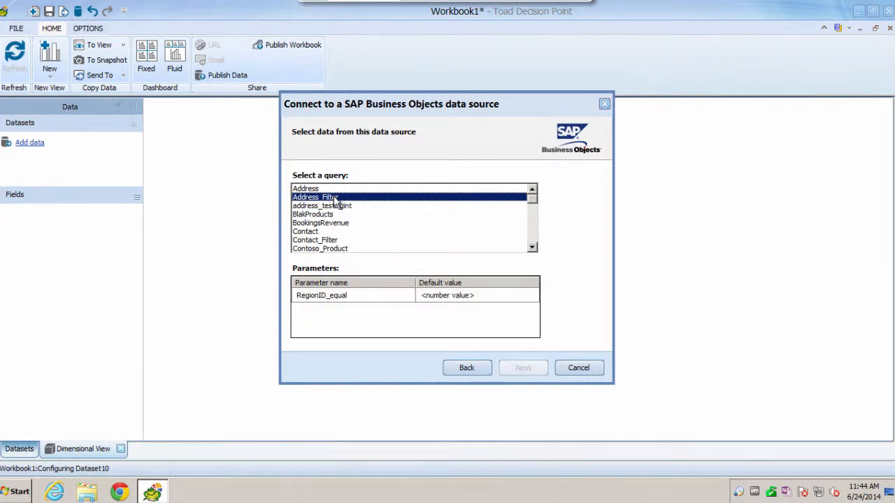
pyautogui.moveTo(470, 308)
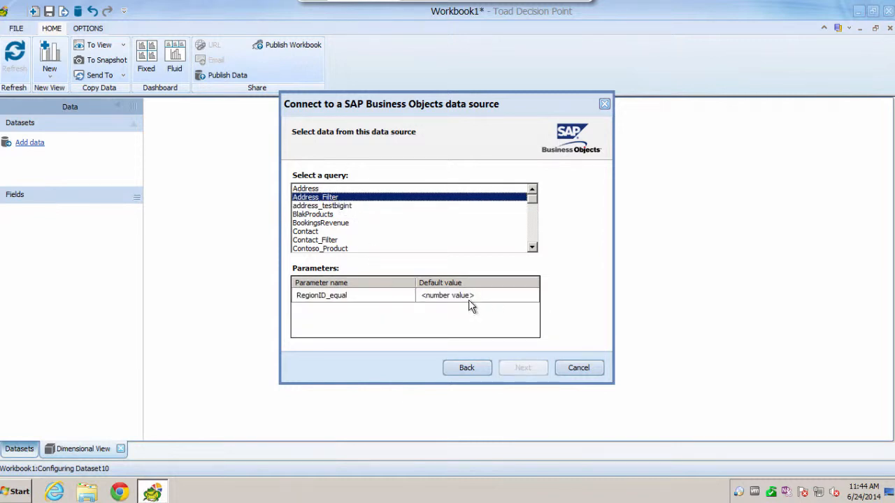
pyautogui.moveTo(478, 314)
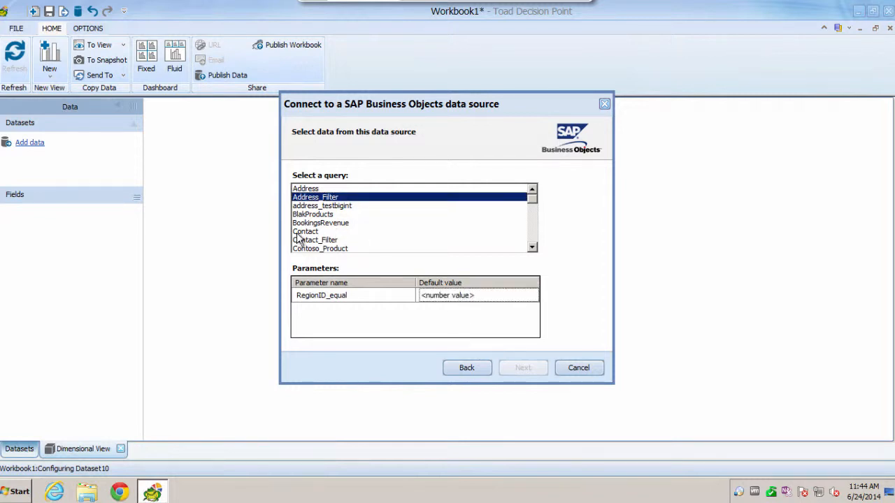
# Select the Contact query and exclude its Sex and Home_Phone columns
pyautogui.click(523, 368)
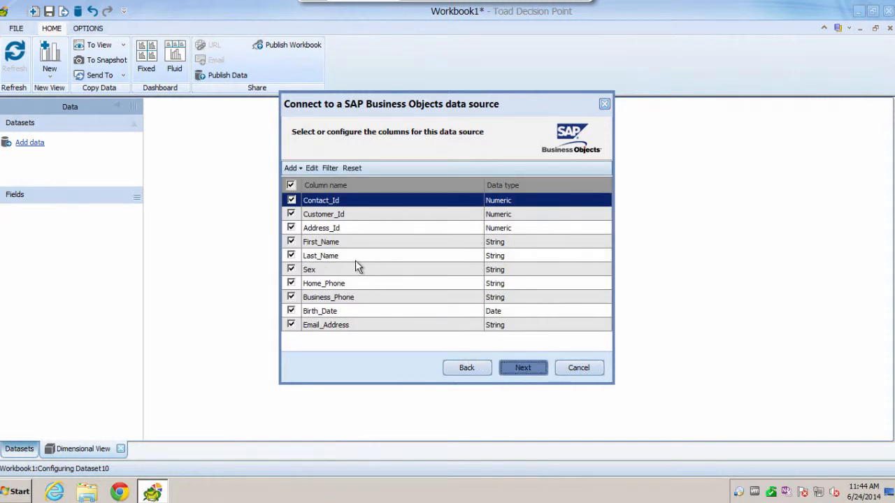
pyautogui.click(309, 268)
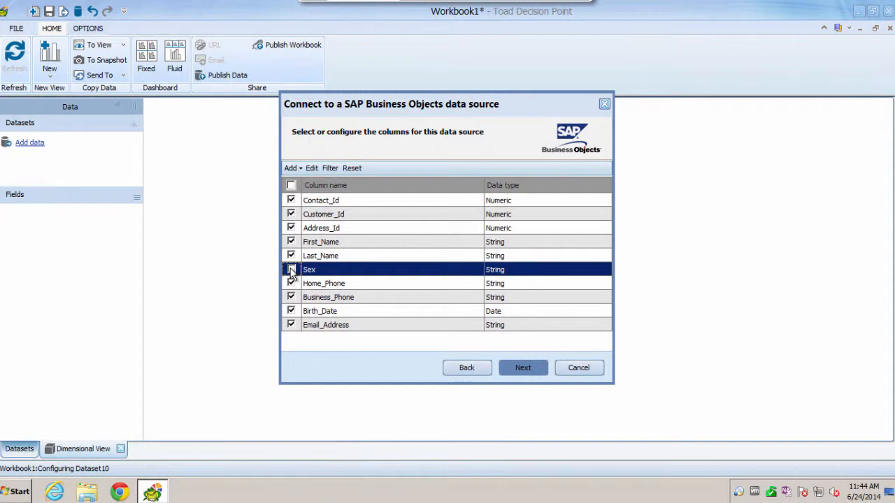
pyautogui.click(290, 269)
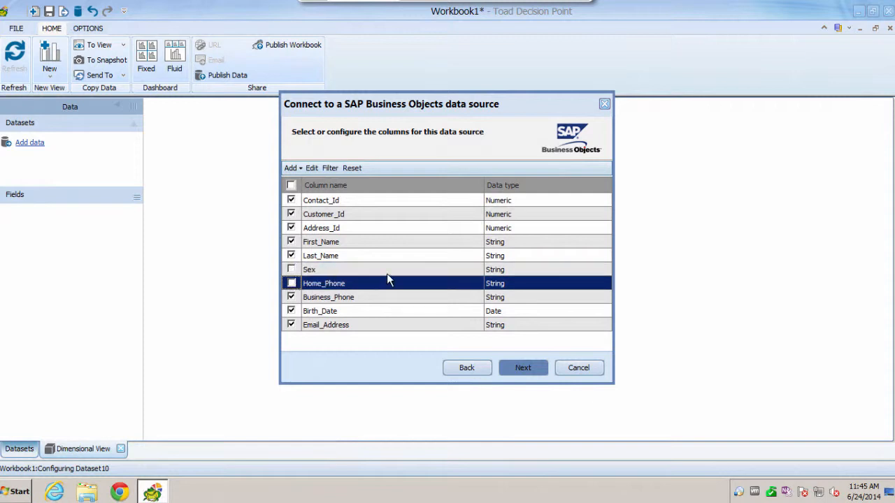
pyautogui.moveTo(518, 274)
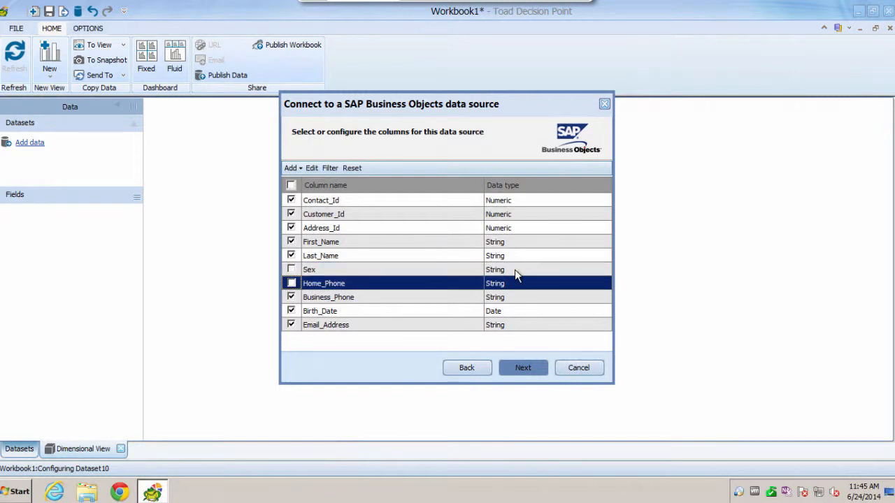
# Select the Customer_Id column and bring up its properties for editing
pyautogui.click(323, 214)
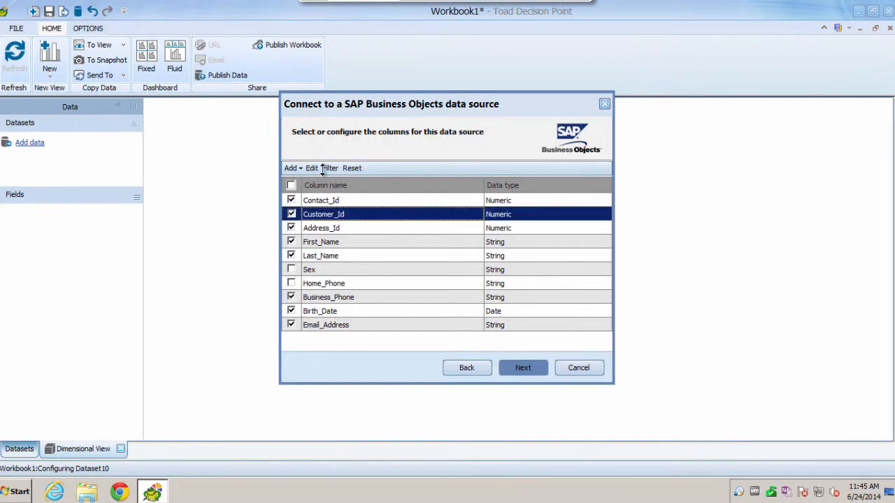
pyautogui.click(311, 168)
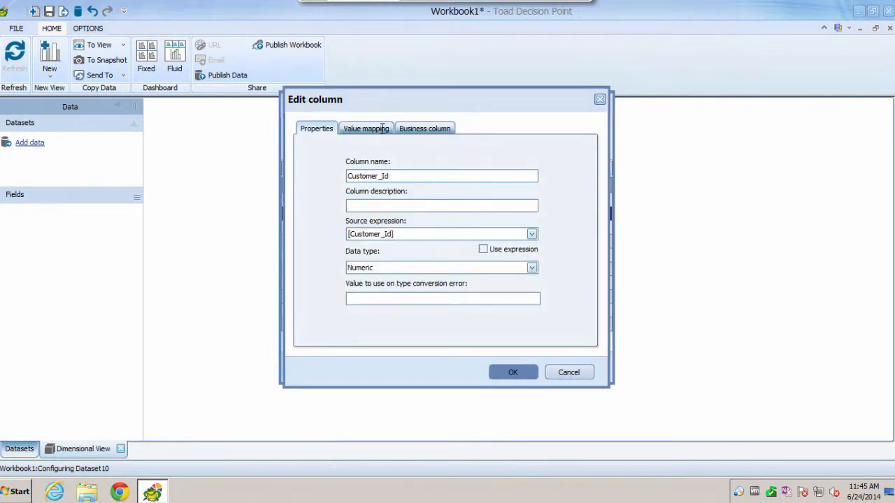
pyautogui.moveTo(568, 372)
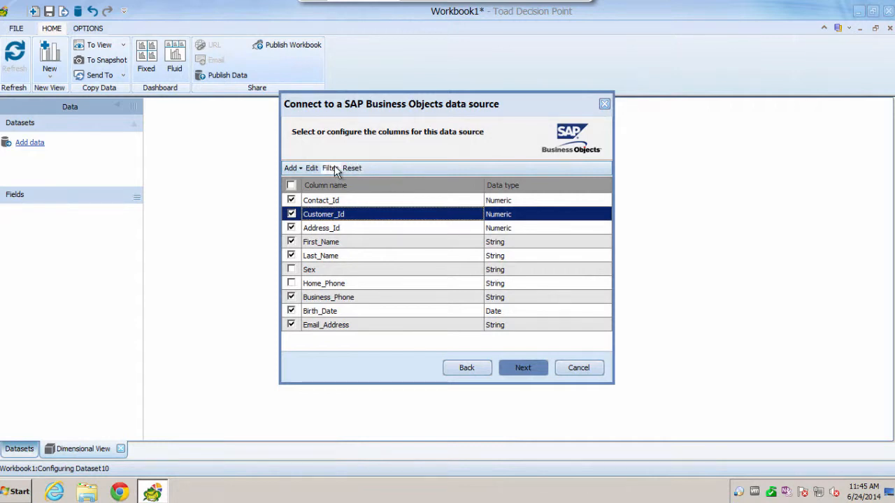
# Review the filtering options and dismiss the Email_Address filter without adding it
pyautogui.click(327, 168)
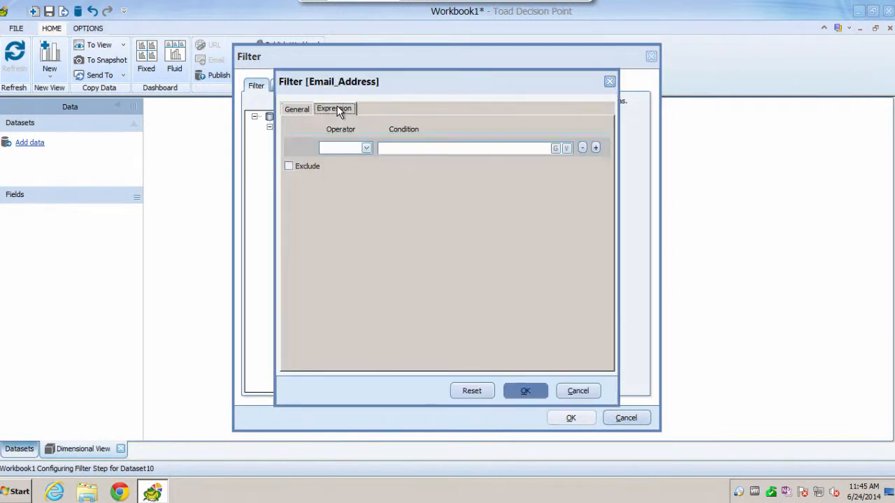
pyautogui.click(526, 392)
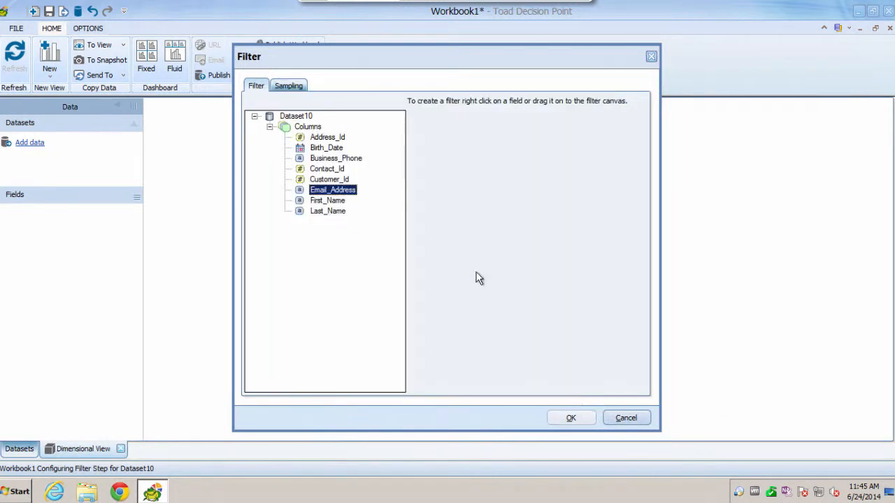
# Set the dataset sampling to Random with 1000 rows and apply it
pyautogui.click(288, 85)
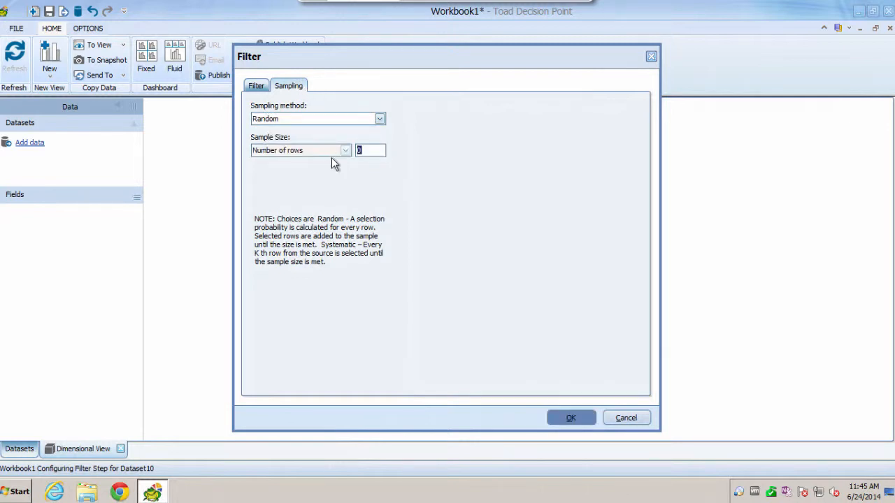
pyautogui.write('1000')
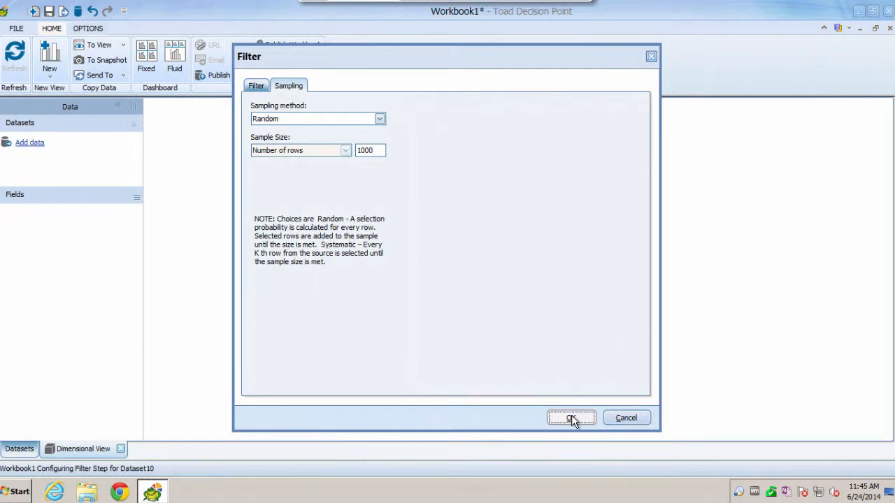
pyautogui.click(571, 417)
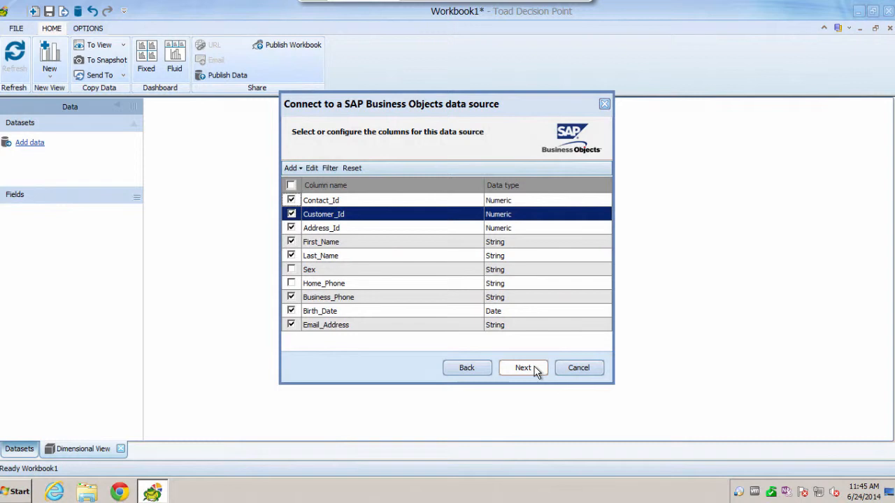
# Confirm the dataset name Contact with its login details and finish creating it
pyautogui.click(523, 368)
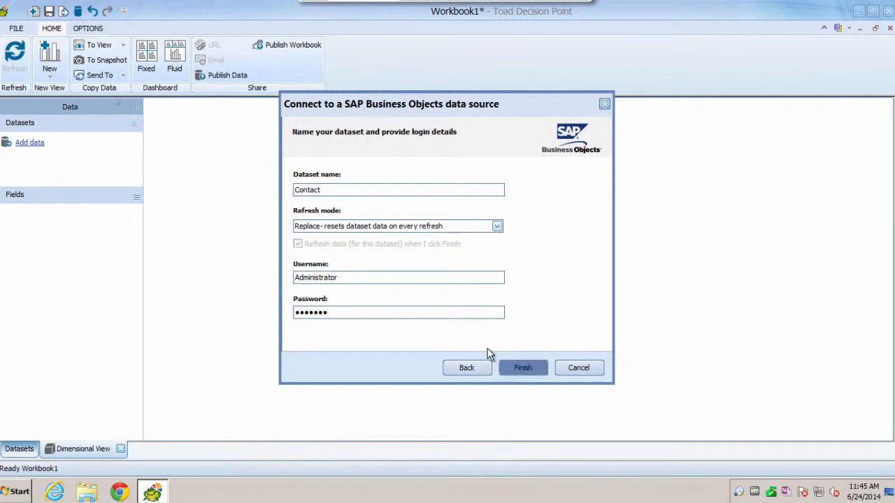
pyautogui.click(523, 368)
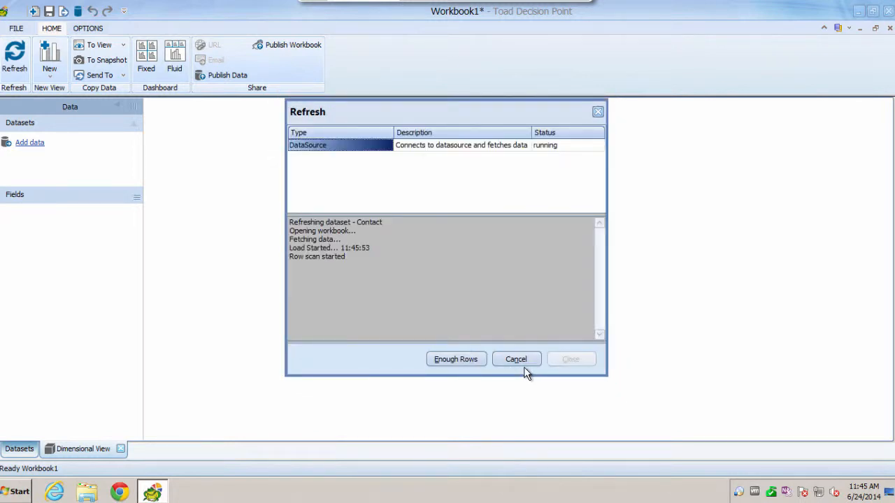
# Dismiss the refresh progress window, leaving the Contact fields listed in the Data panel
pyautogui.click(516, 358)
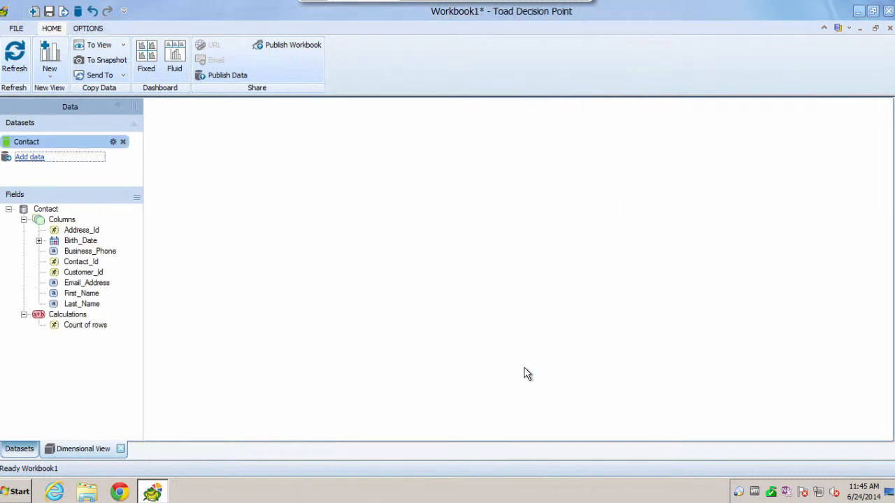
pyautogui.moveTo(77, 416)
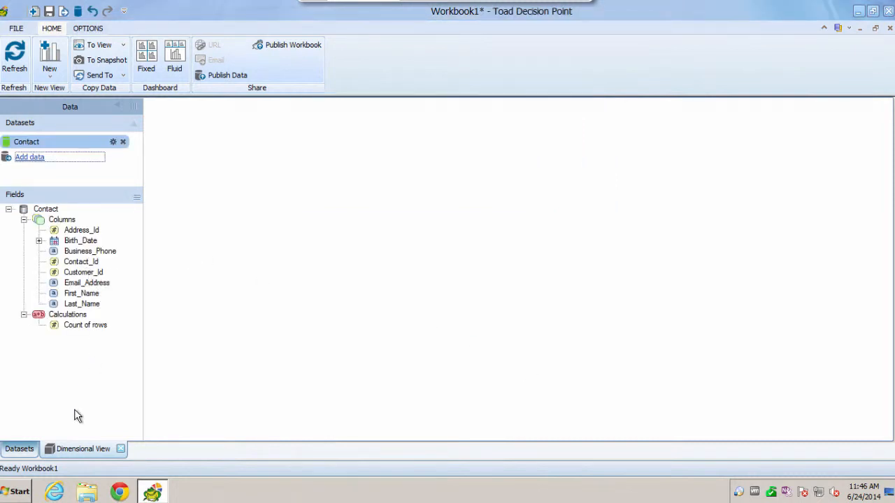